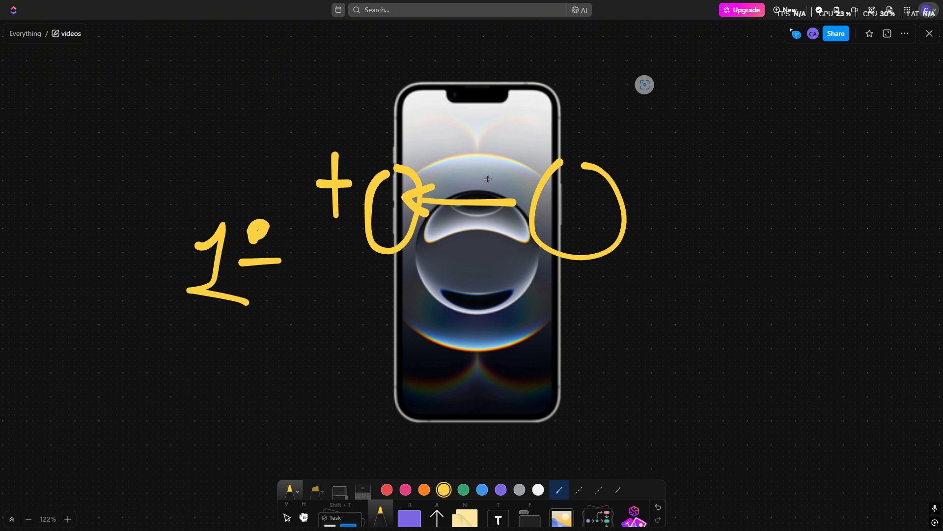
Step: Draw the handwritten label 5 beside the screenshot crop panel image
left_click_drag(487, 181, 514, 226)
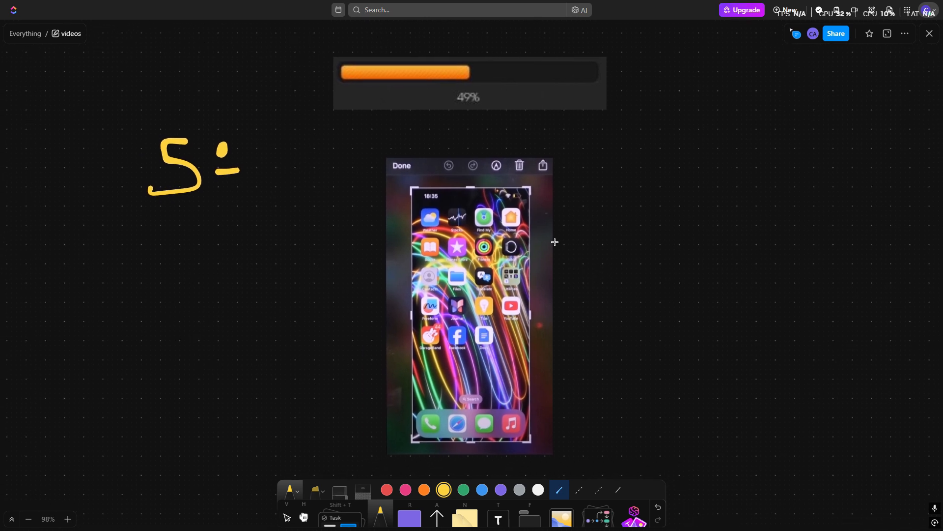
mouse_move(400, 426)
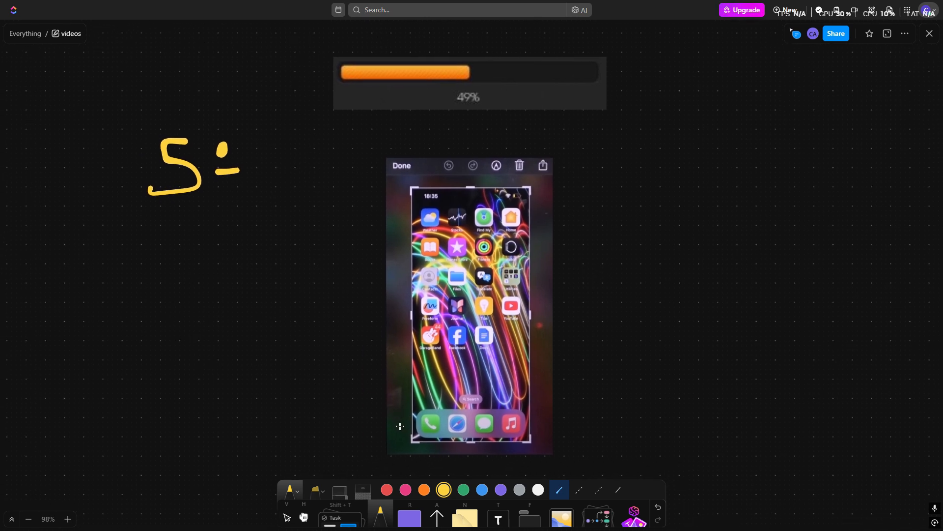